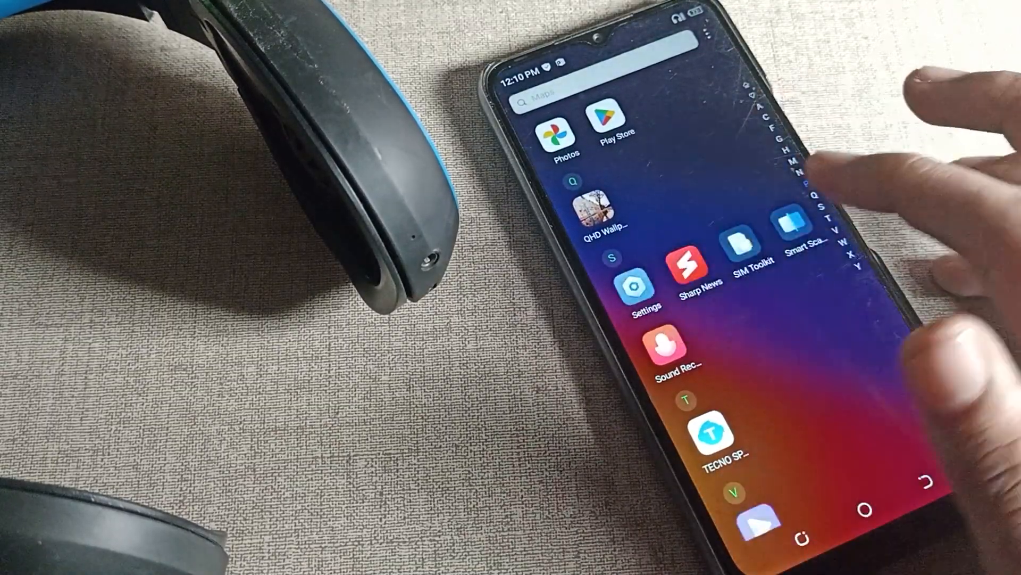
Launch Settings from the app drawer and reach the More connections page.
left_click(632, 287)
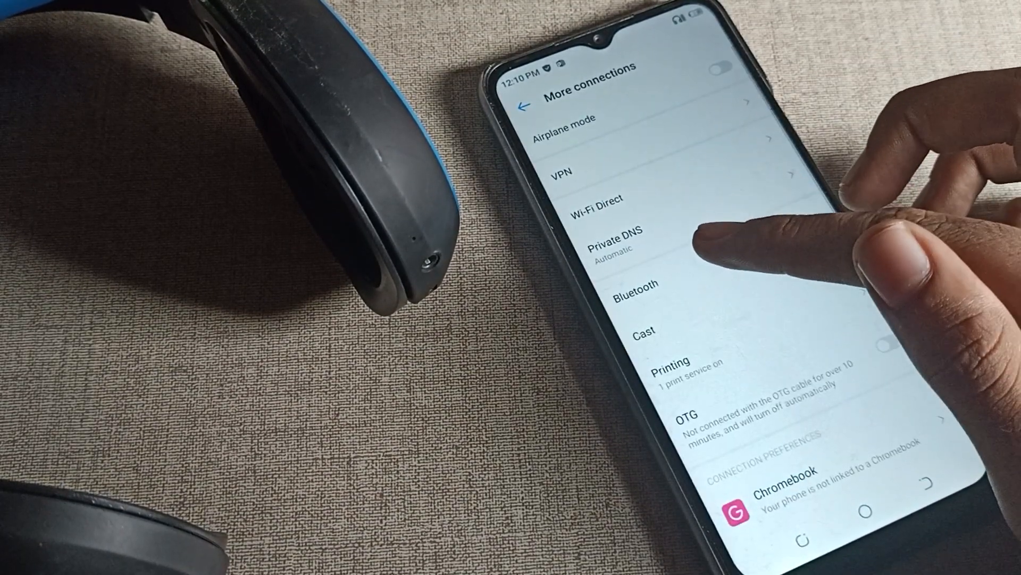
Disconnect pTron BT from its Bluetooth device details and go back to the device list.
left_click(635, 284)
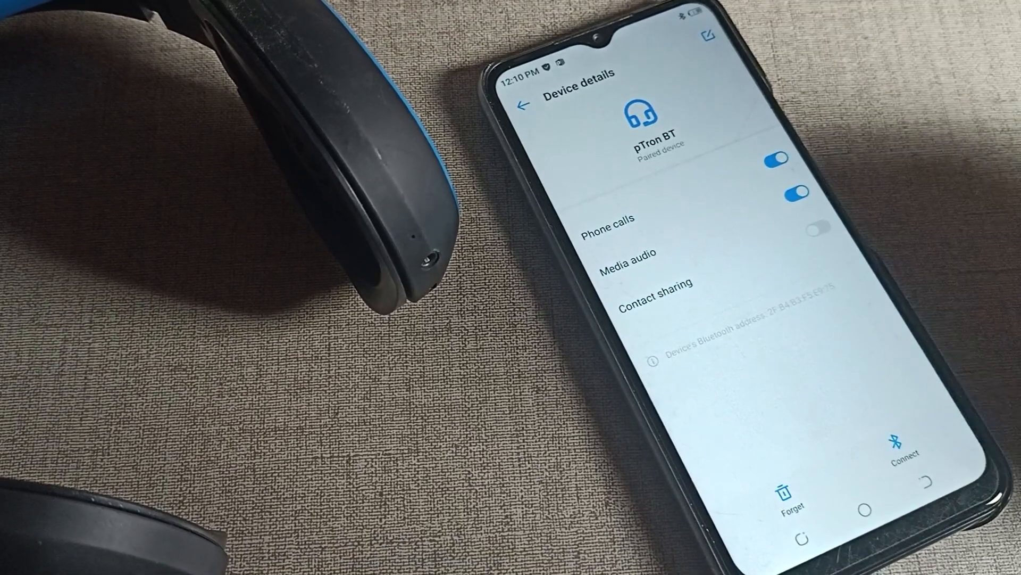
left_click(523, 104)
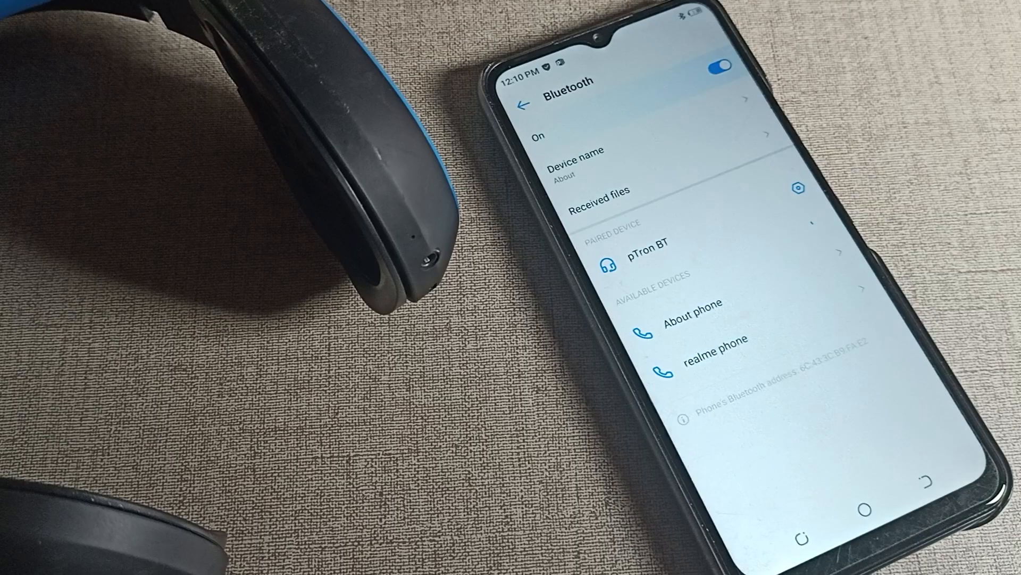